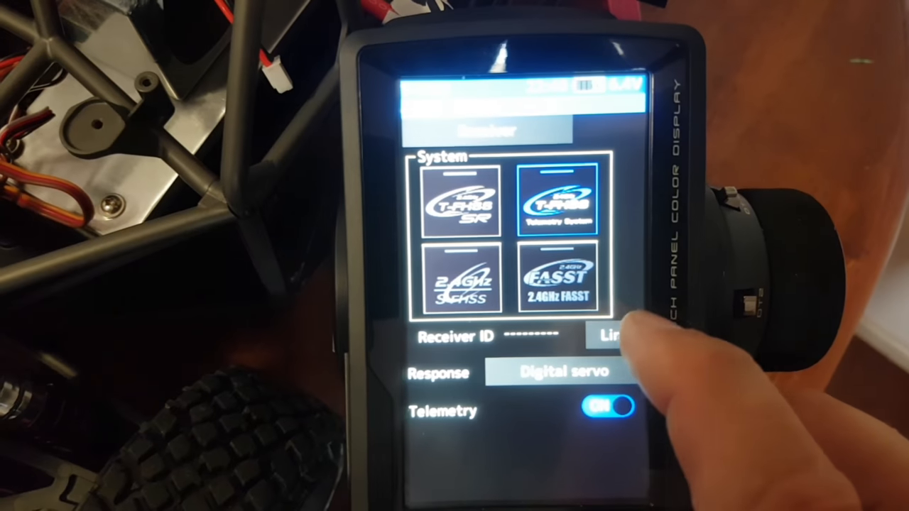
Link the transmitter to the receiver over T-FHSS and dismiss the pairing message.
click(608, 335)
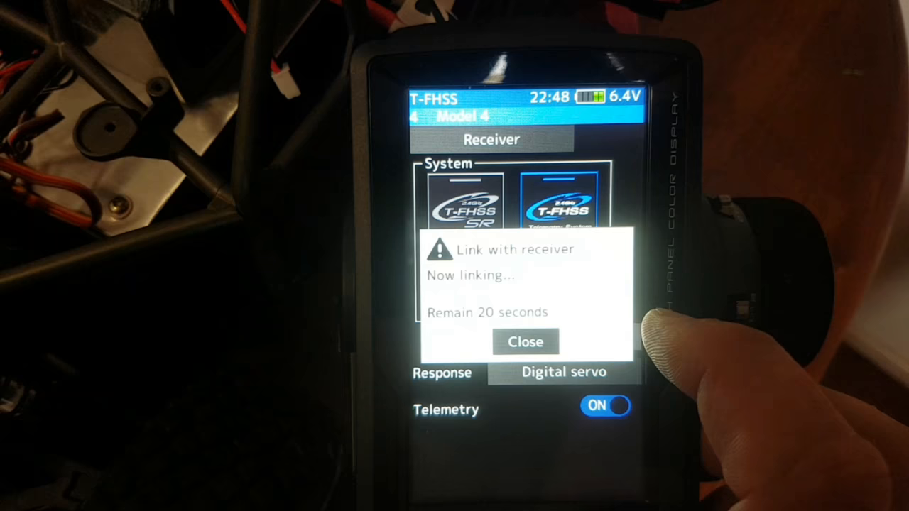
click(526, 341)
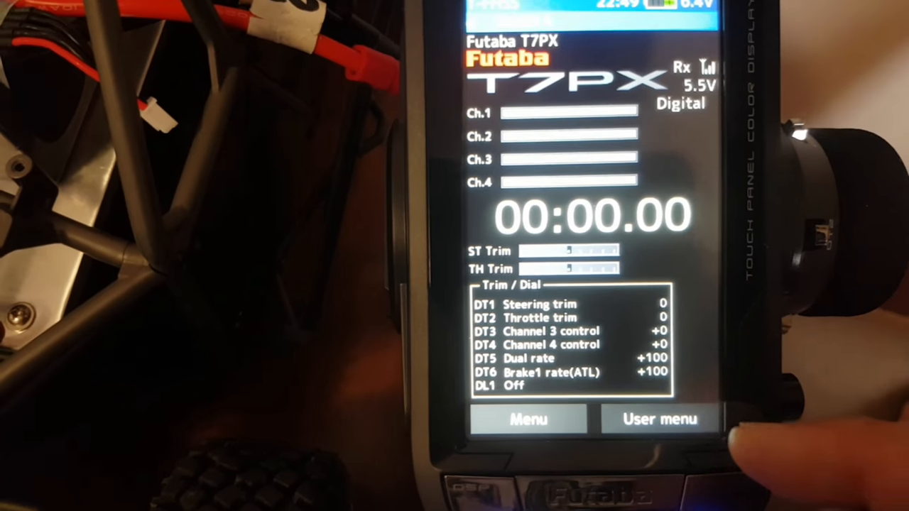
Reach the Sensor page from the user menu's second page beside Telemetry and Sensor list.
click(658, 417)
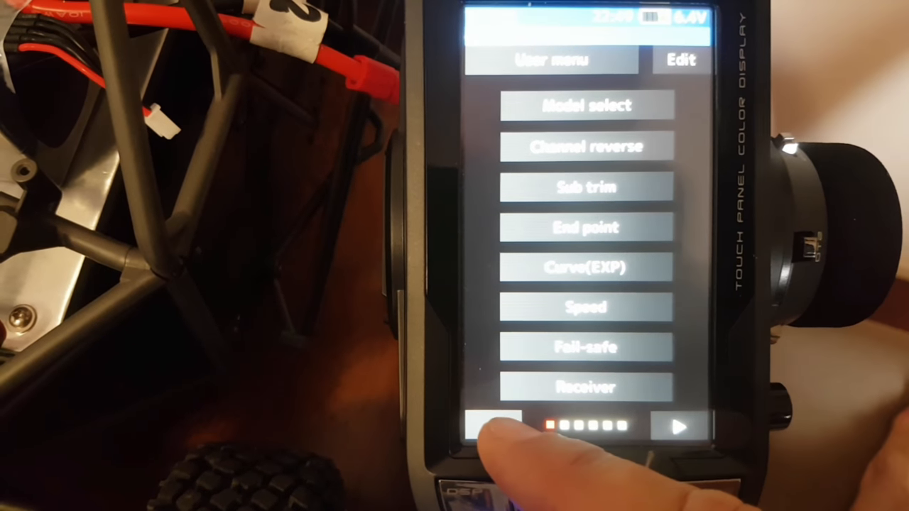
click(675, 426)
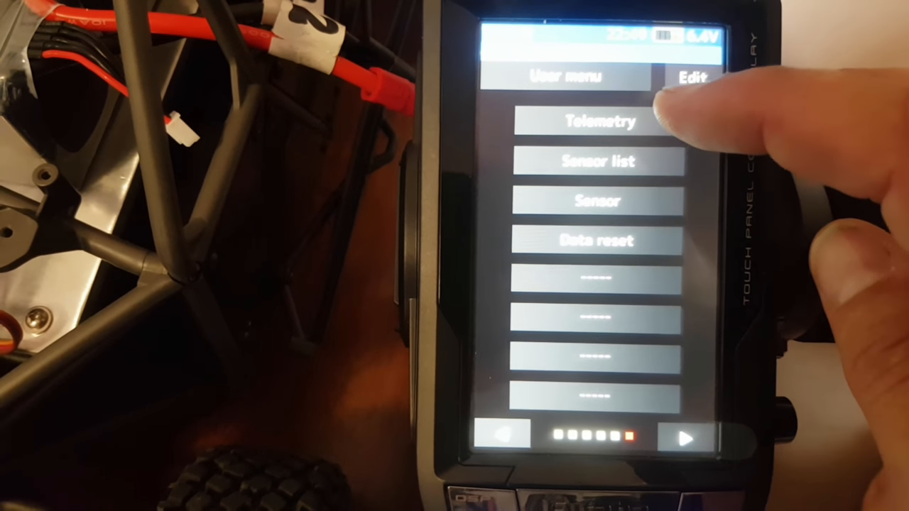
click(599, 121)
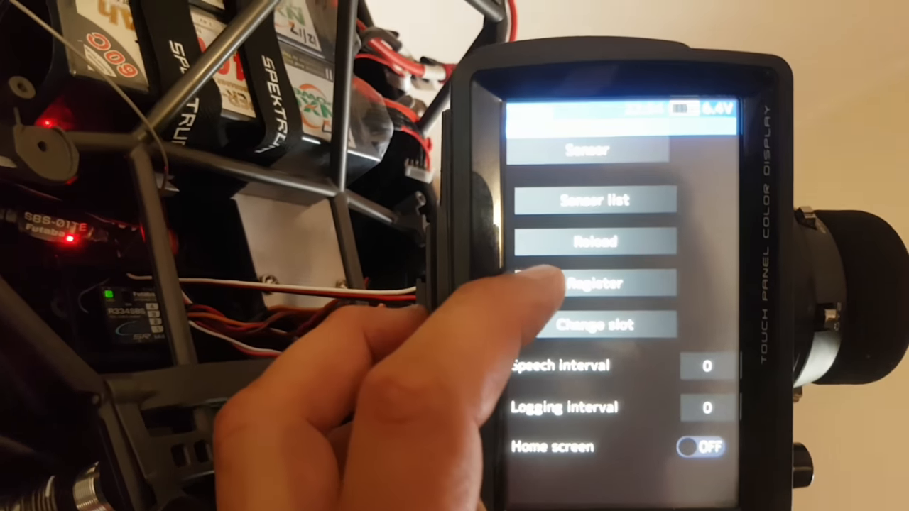
Register the connected temperature sensor with the transmitter.
click(593, 284)
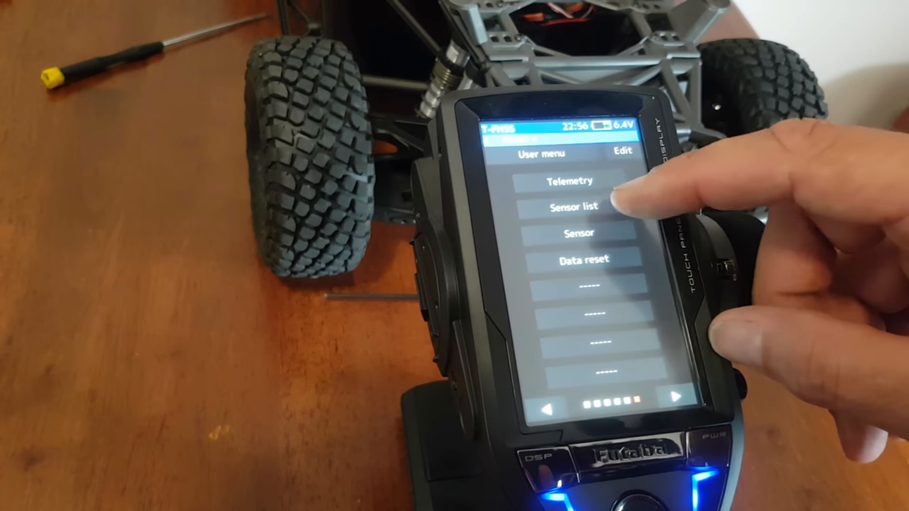
Review the Sensor list to confirm the registered temperature sensor.
click(571, 206)
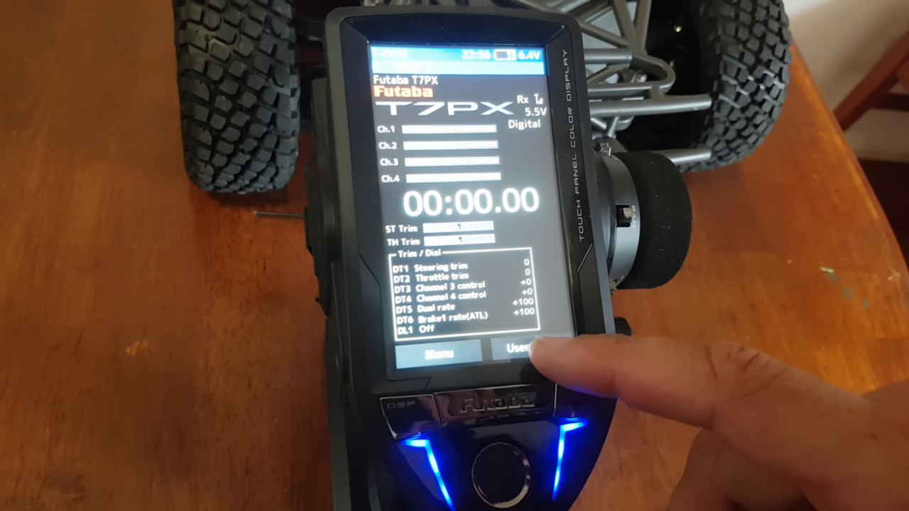
Enable home-screen display of sensor 3 temperature readings via the user menu's Sensor page.
click(523, 350)
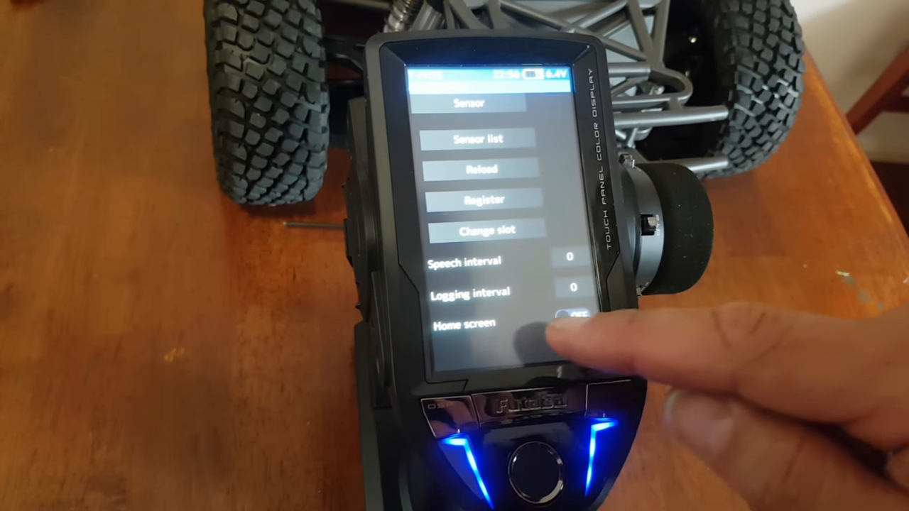
click(575, 316)
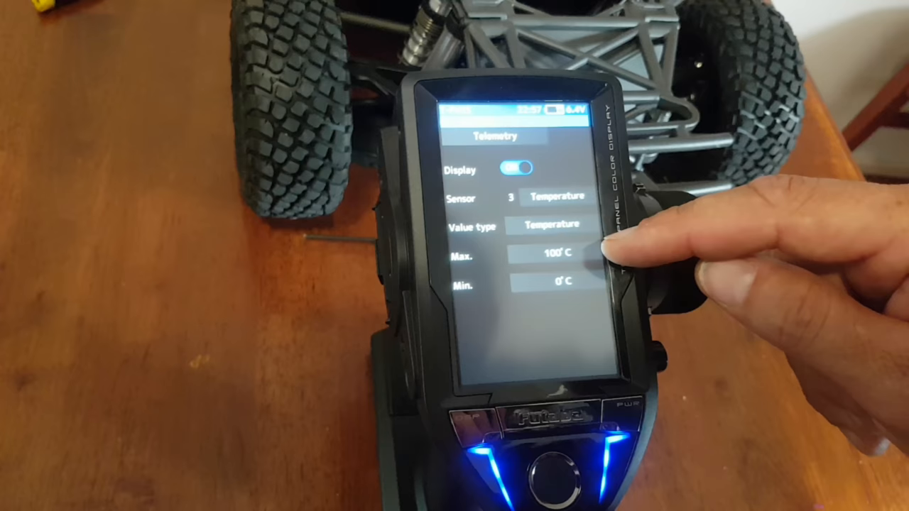
Return to the home screen to view the 25°C temperature gauge beside receiver voltages.
click(554, 462)
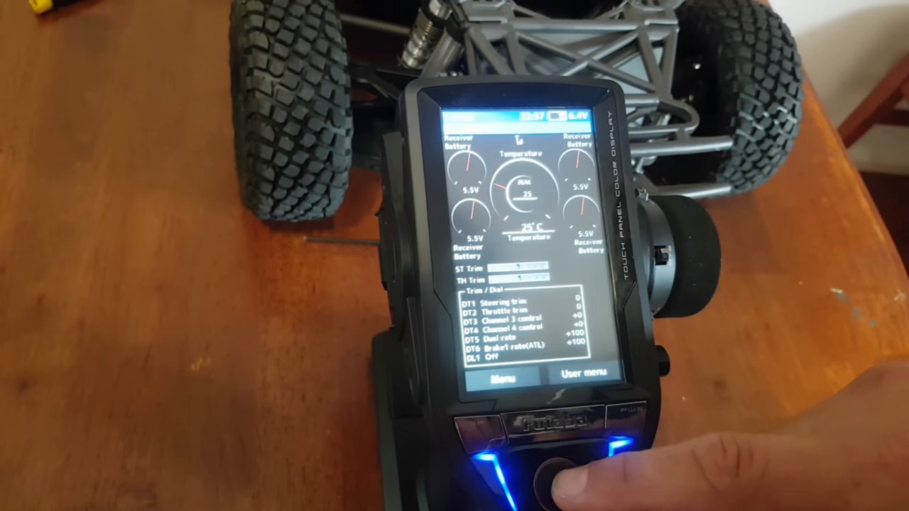